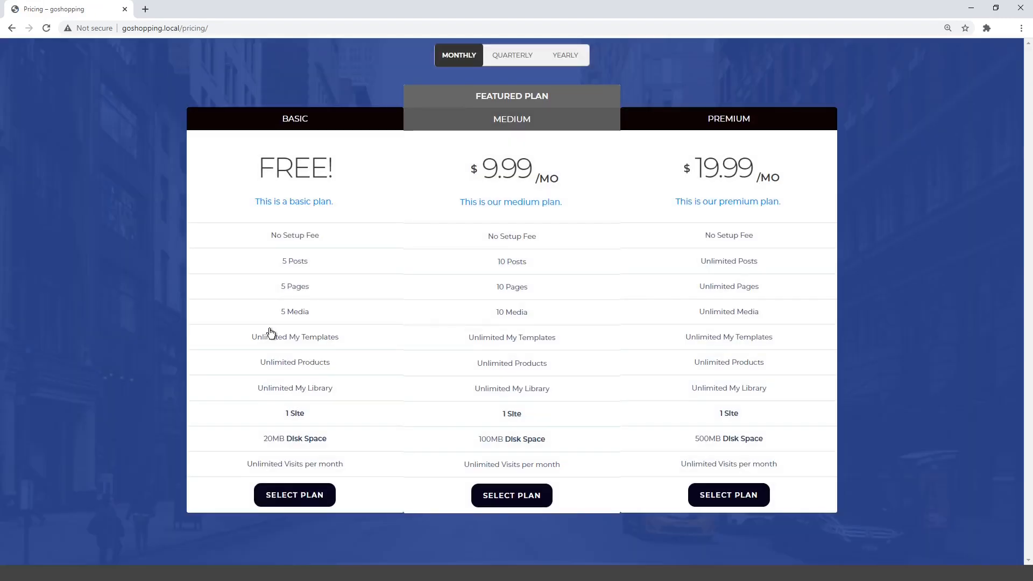
Open GoShopping's signup, view dashboard Reports, Orders and Membership pages, then log out
left_click(294, 495)
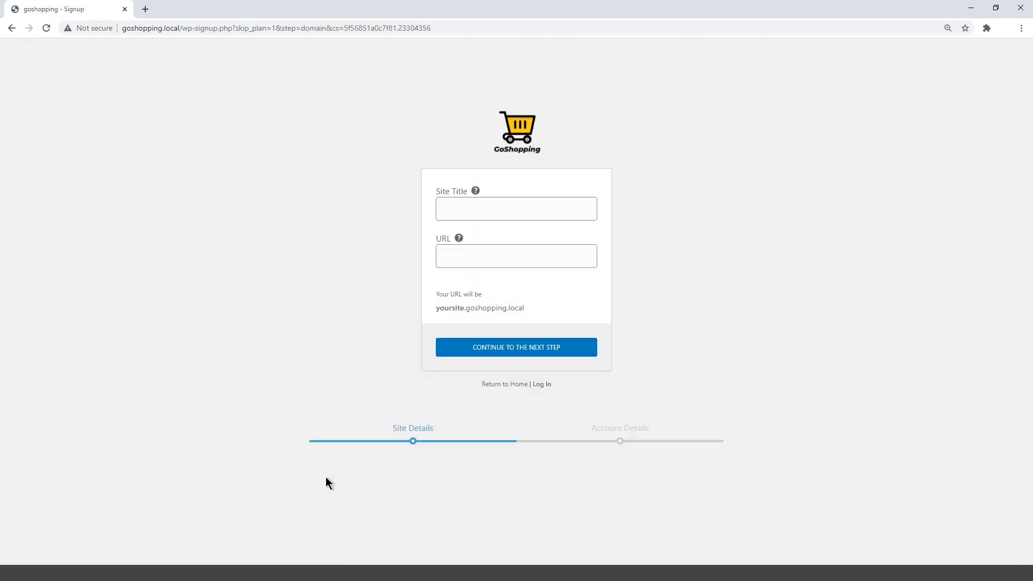
left_click(516, 347)
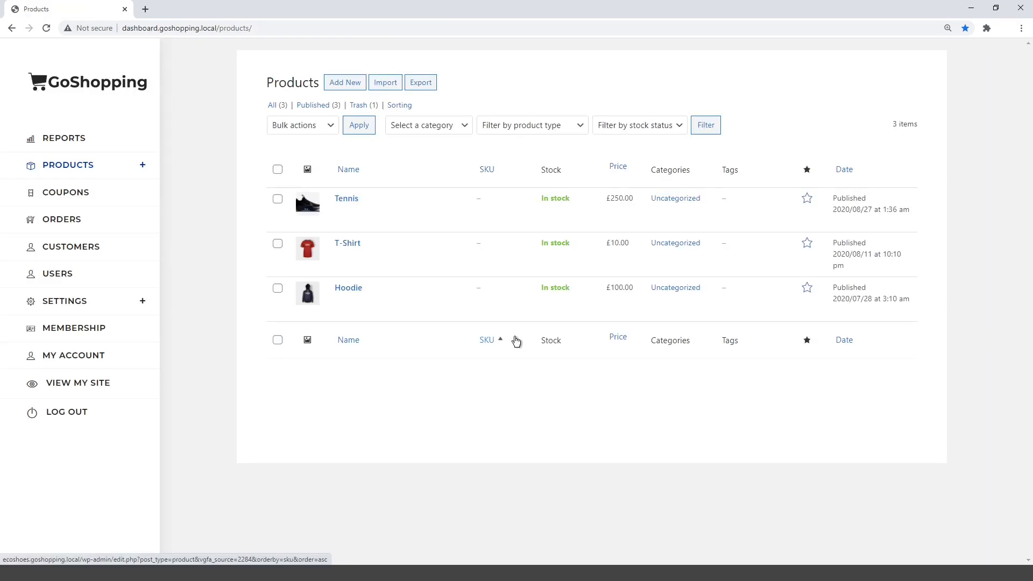
left_click(63, 138)
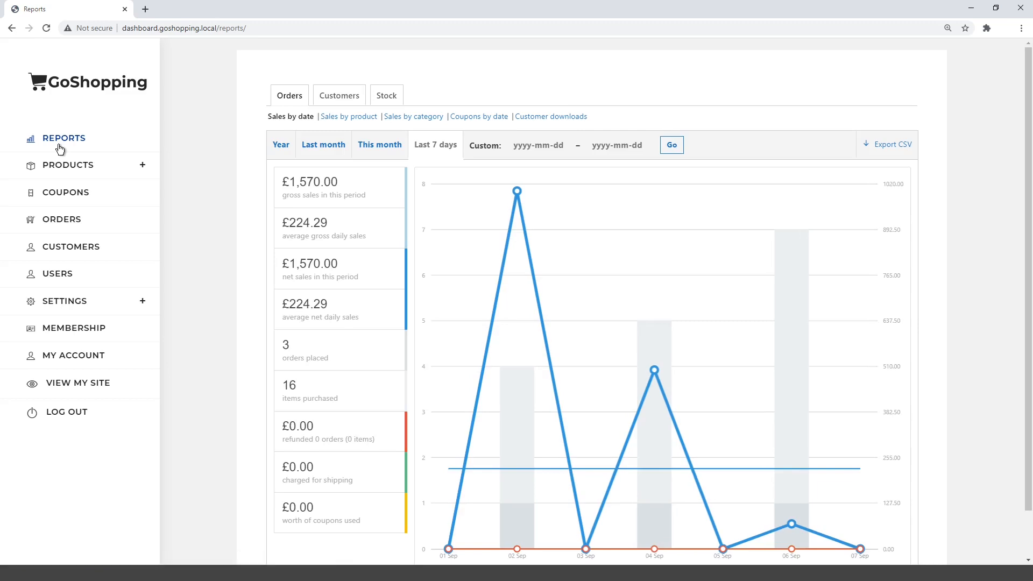
left_click(61, 219)
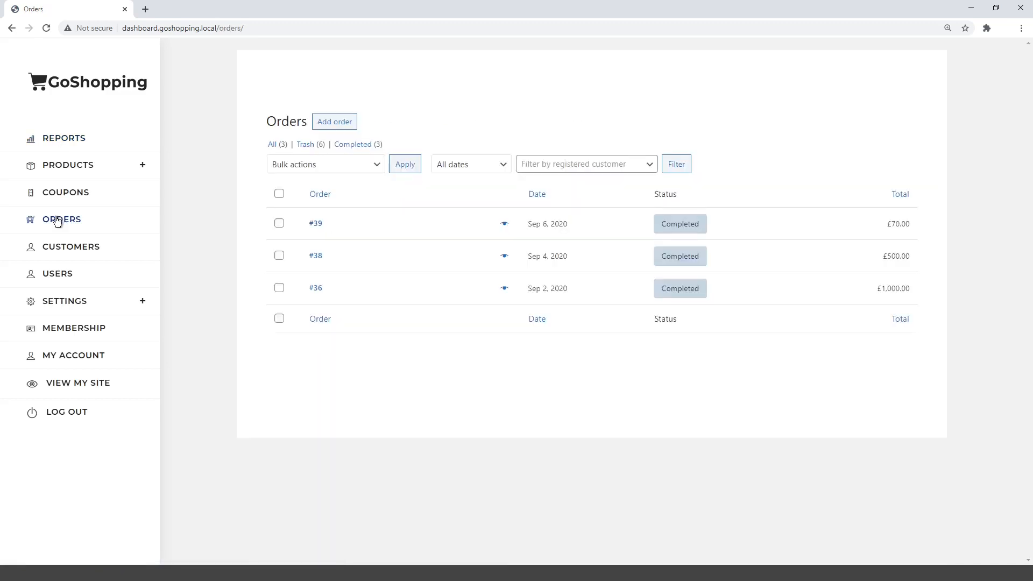
left_click(73, 327)
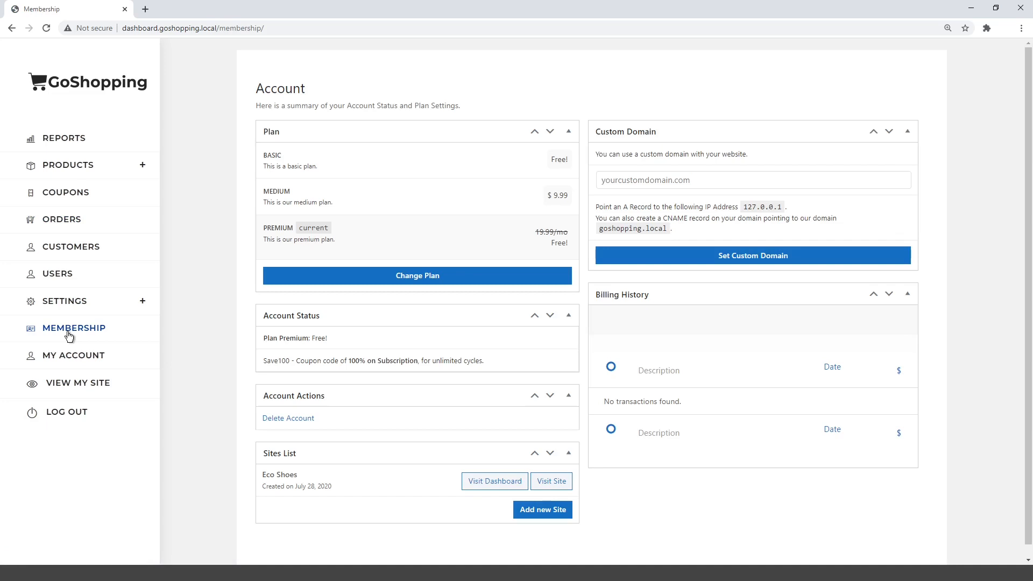
mouse_move(66, 412)
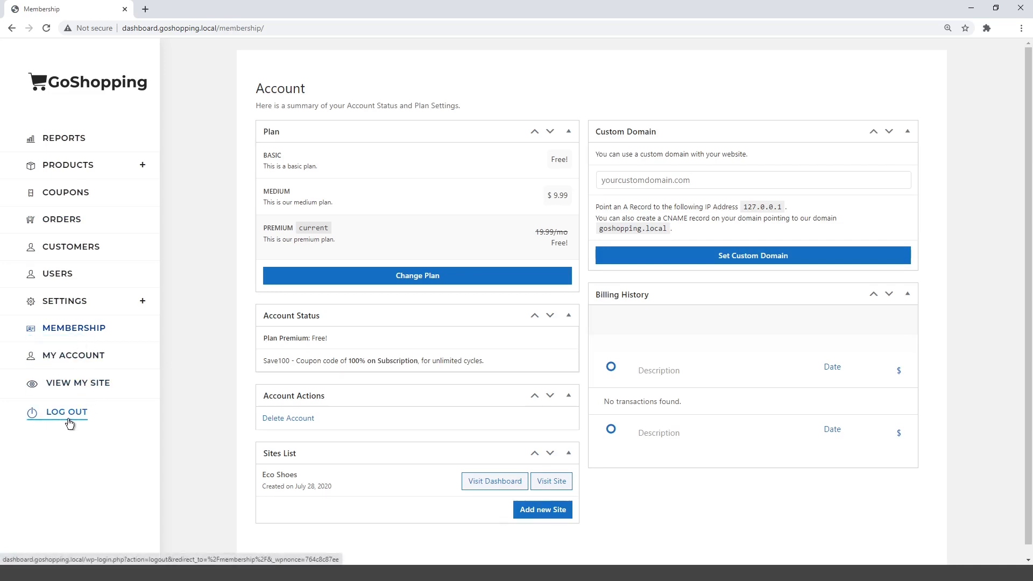
left_click(65, 411)
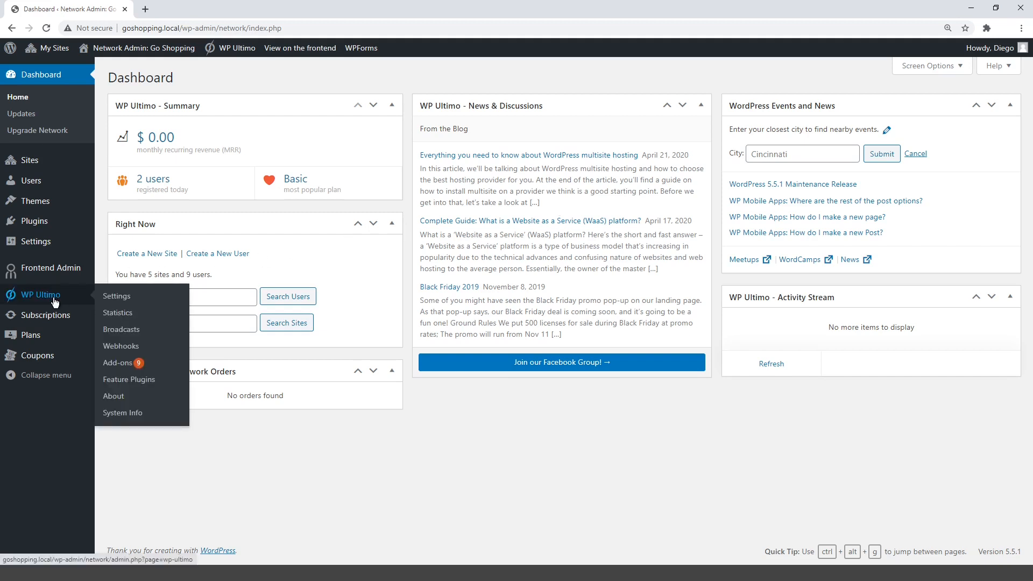
Tick Enable Custom Domains under WP Ultimo's Domain Mapping & SSL settings and save
left_click(117, 296)
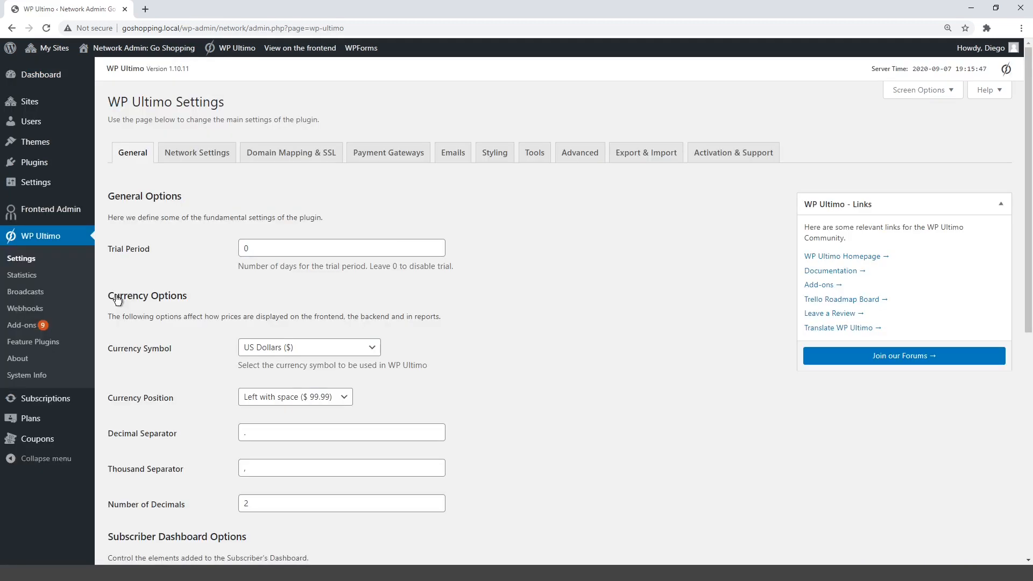
left_click(291, 153)
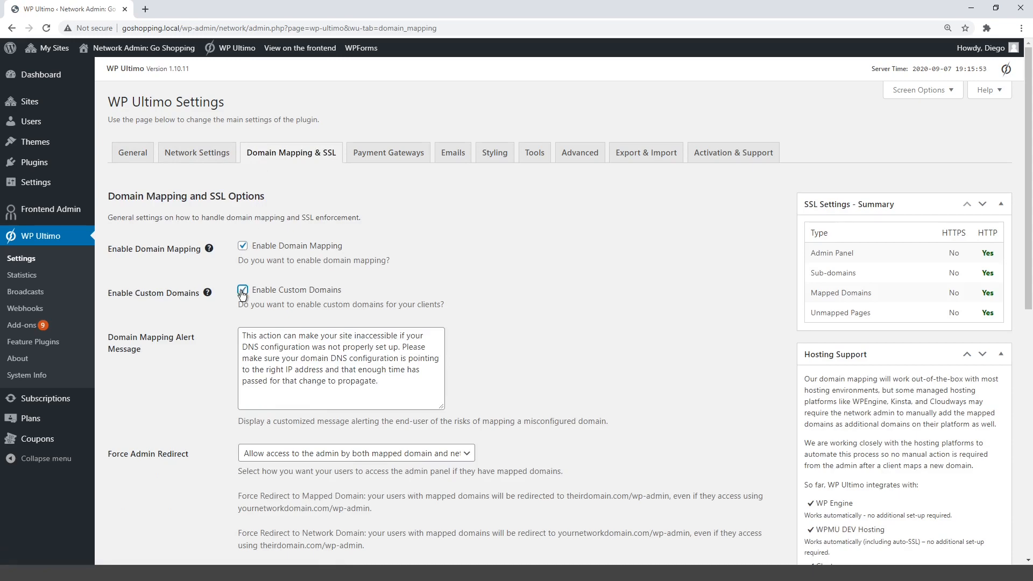
left_click(138, 432)
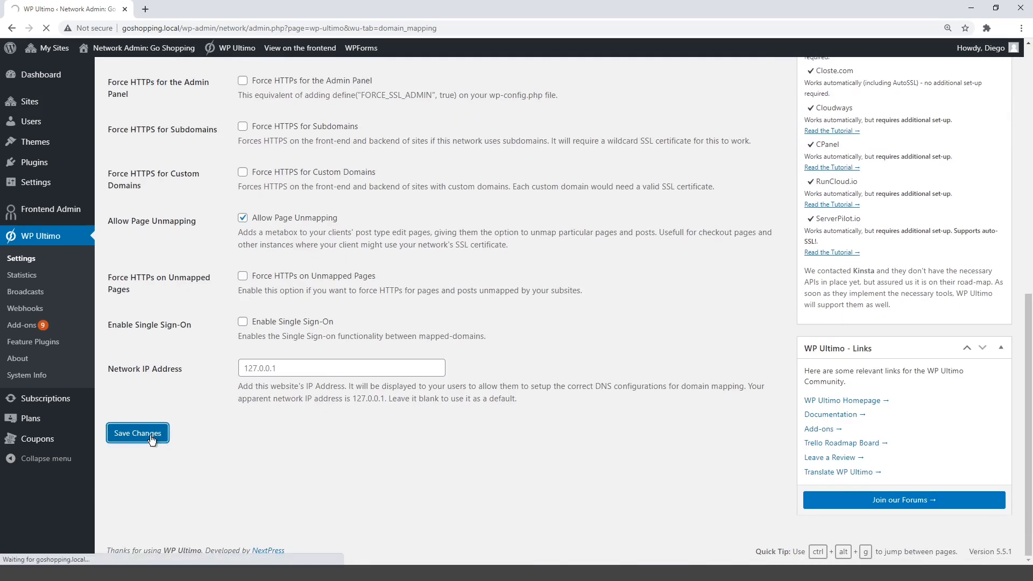
left_click(137, 433)
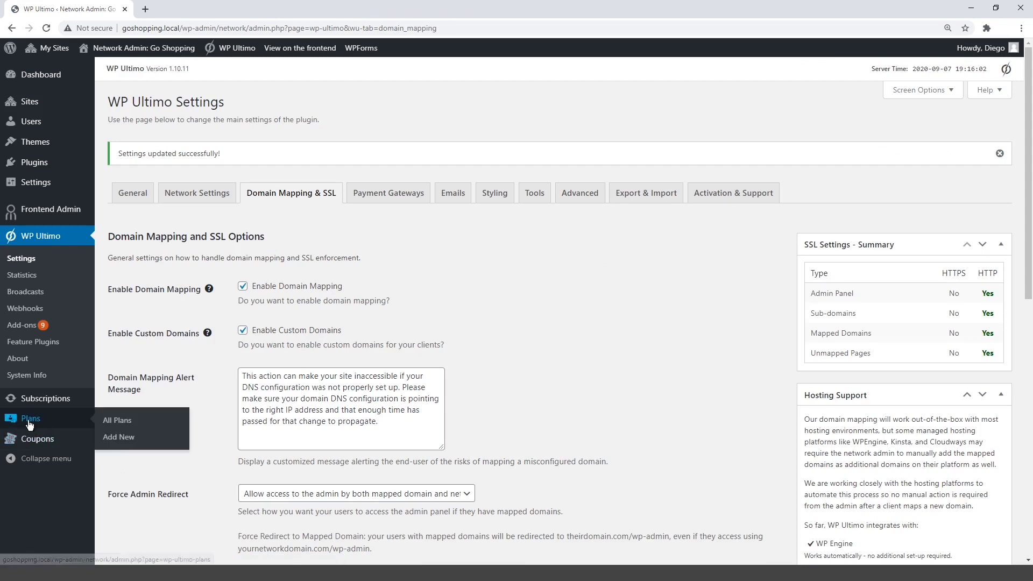
Start a new plan named 'My New Plan' with description 'This is my new plan.'
left_click(119, 437)
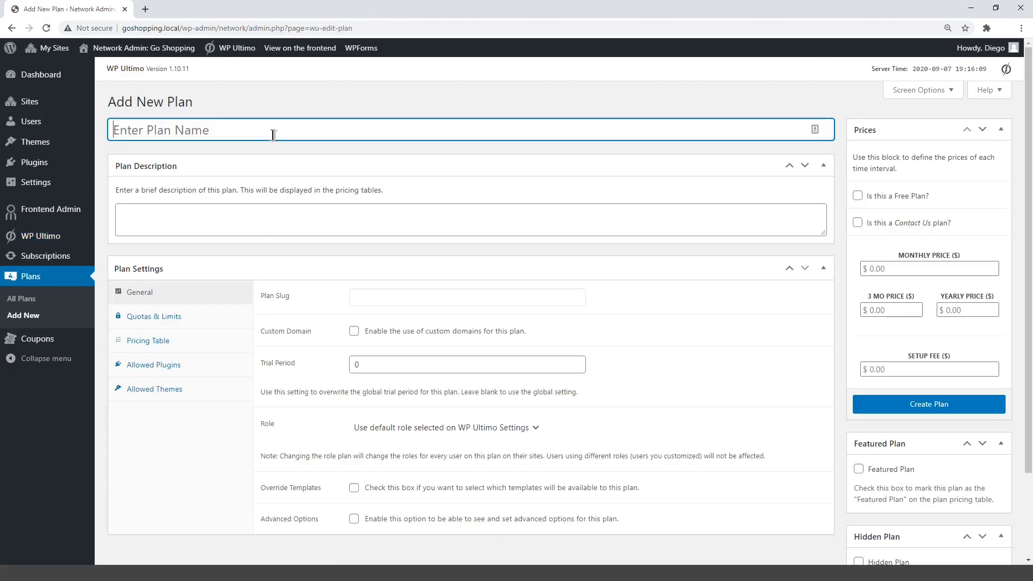
type("My New Plan")
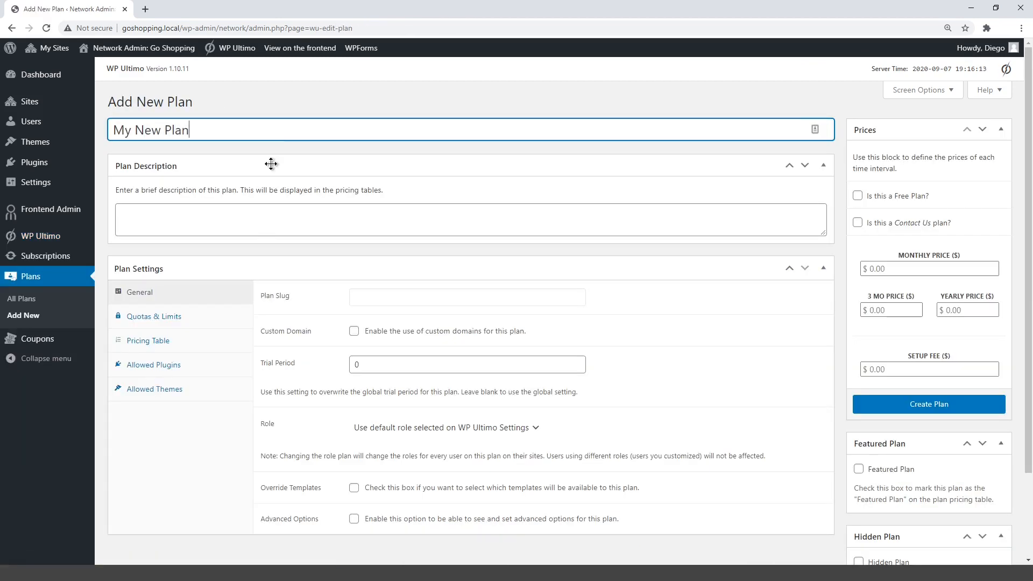
type("This is my new")
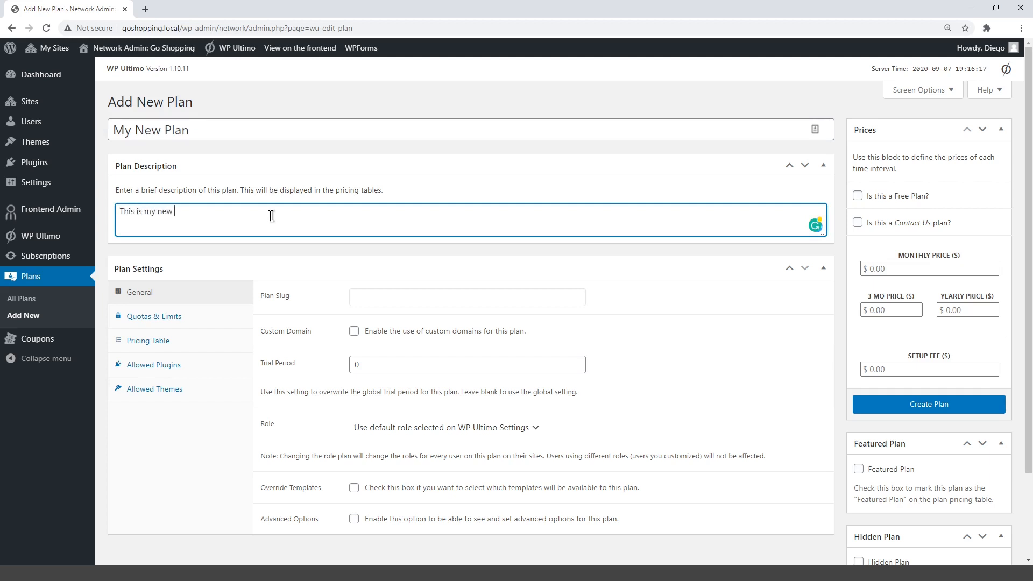
type("plan.")
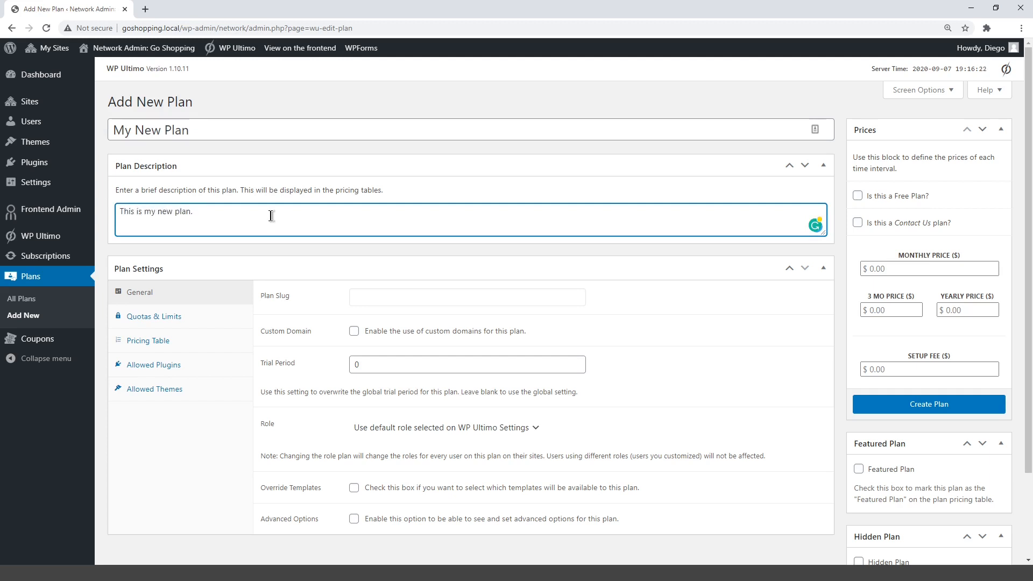
Allow custom domains, set a 7-day trial period and the Administrator role
left_click(354, 331)
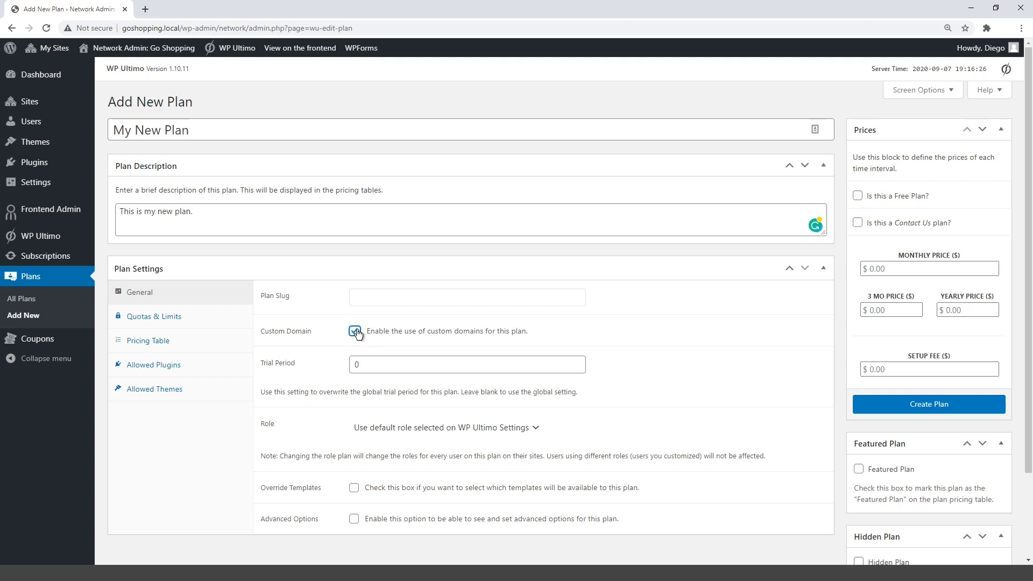
type("7")
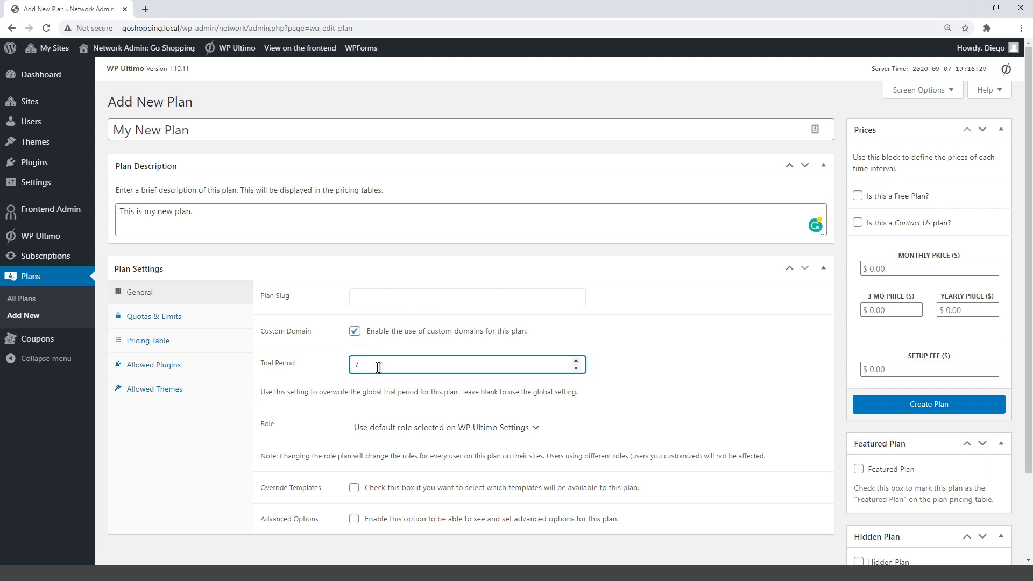
left_click(446, 427)
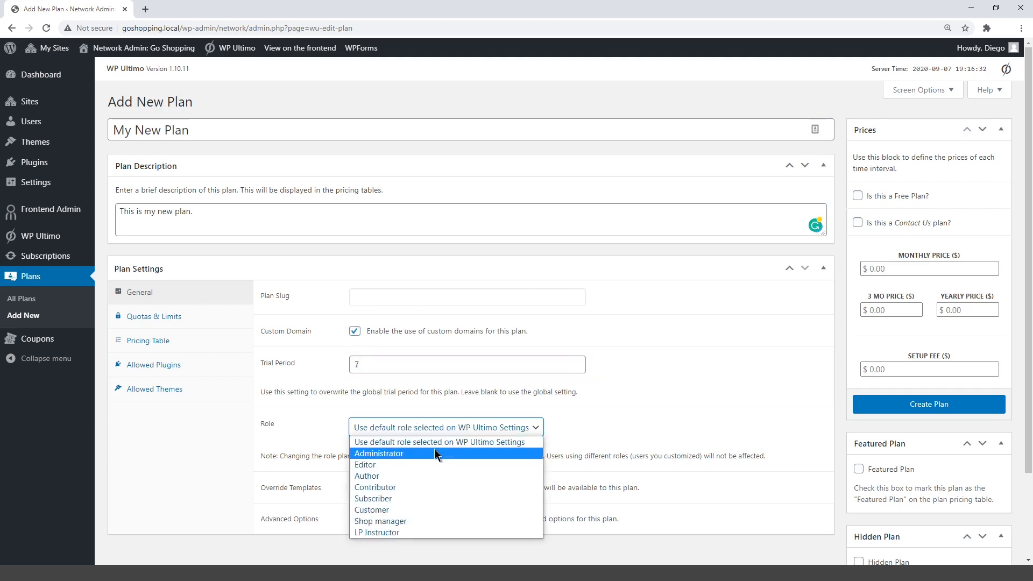
left_click(378, 453)
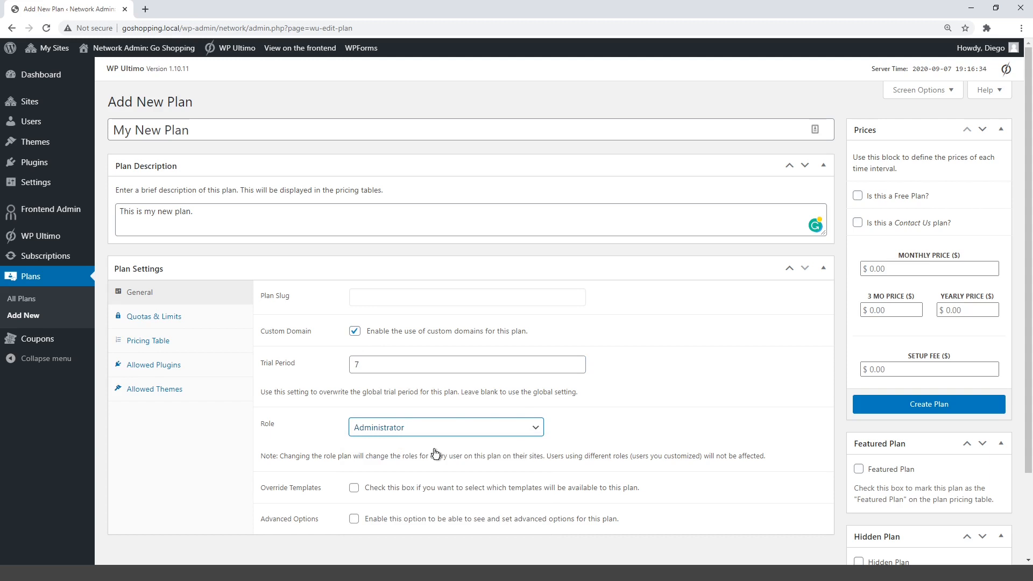
left_click(153, 316)
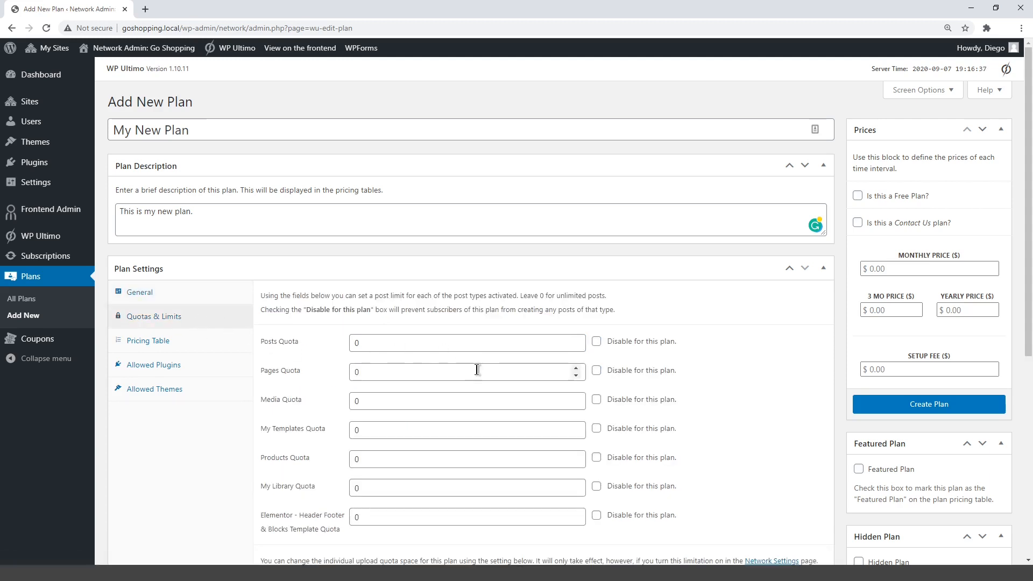
Disable Posts, My Templates and header/footer block templates for the plan
left_click(596, 341)
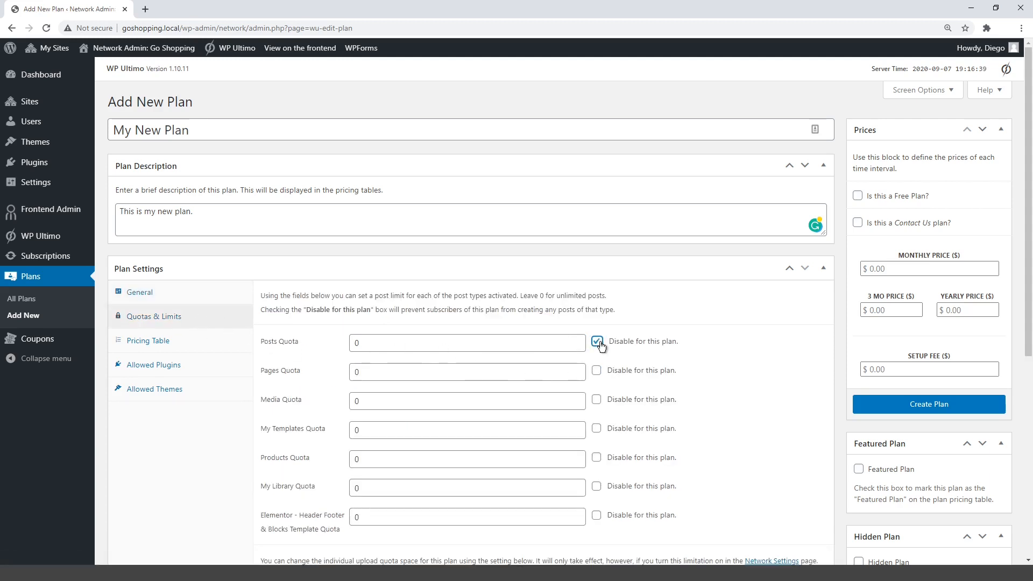
left_click(597, 429)
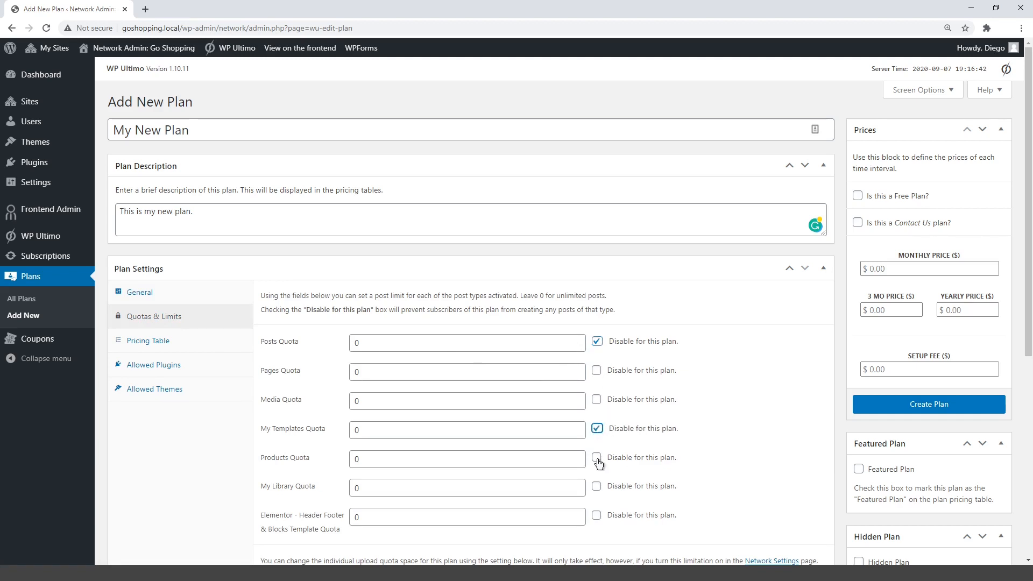
left_click(596, 515)
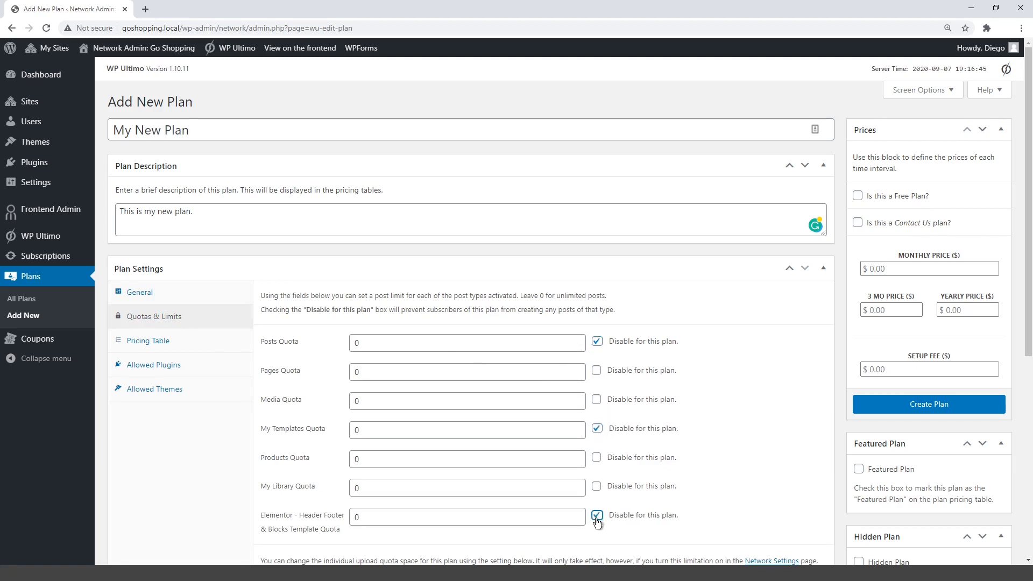
Set limits: 150 MB disk space, 2 extra users, 1 site, 25 visits per site
scroll("down", 3)
type("150")
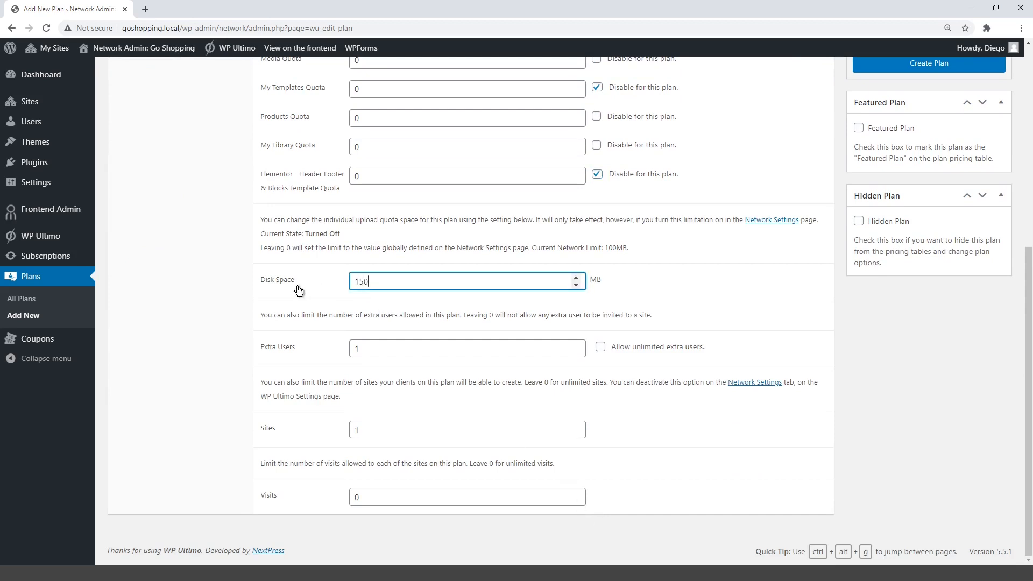
left_click(467, 348)
type("2")
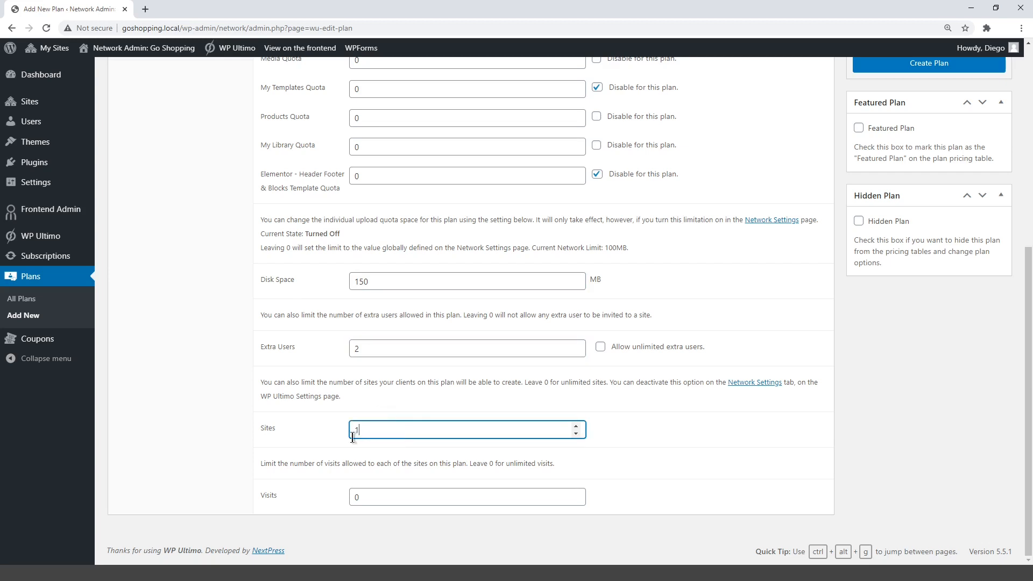
left_click(467, 496)
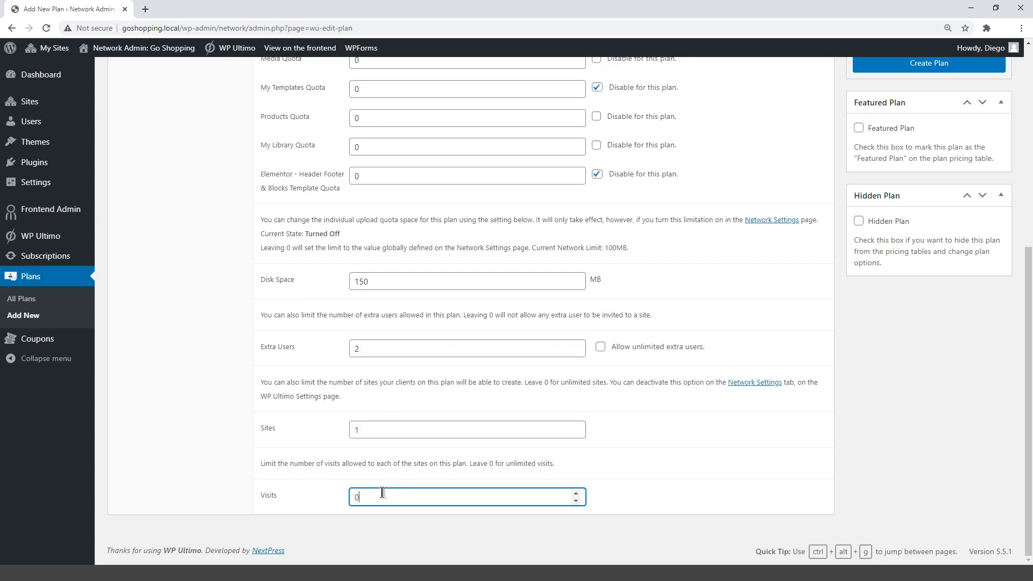
type("25")
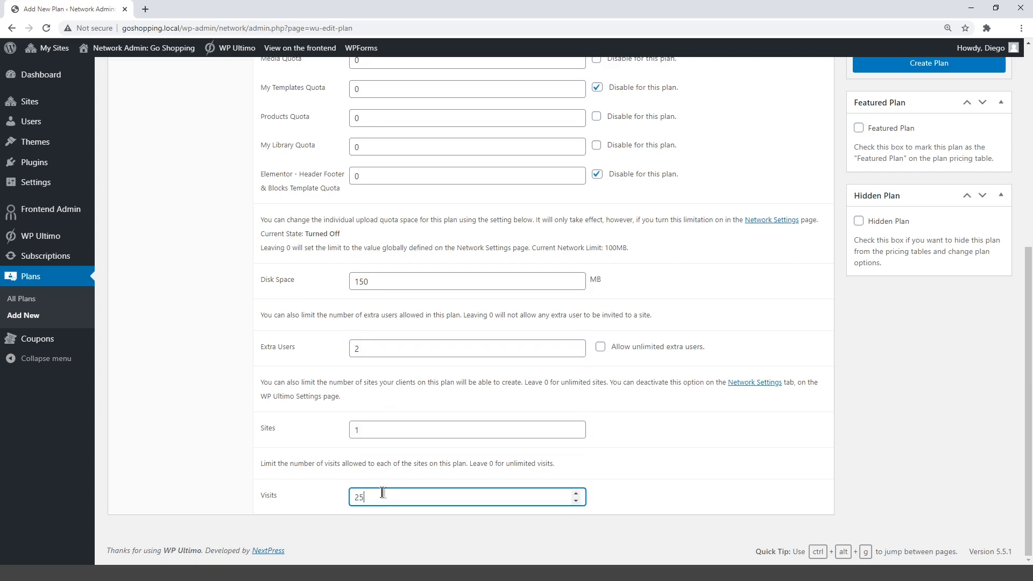
scroll("up", 3)
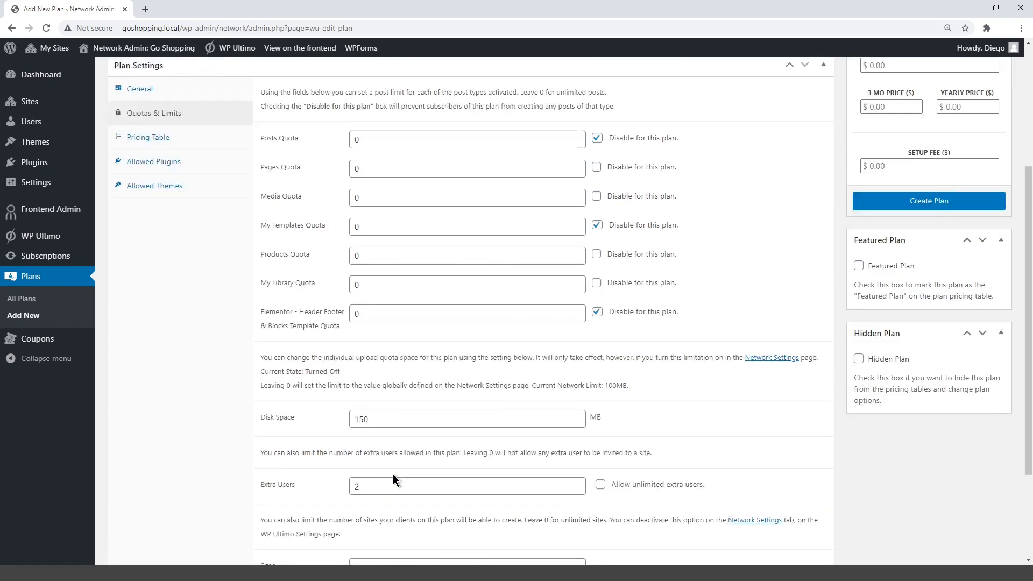
Add extra display options, including the Elementor template quota, to the pricing table
left_click(149, 138)
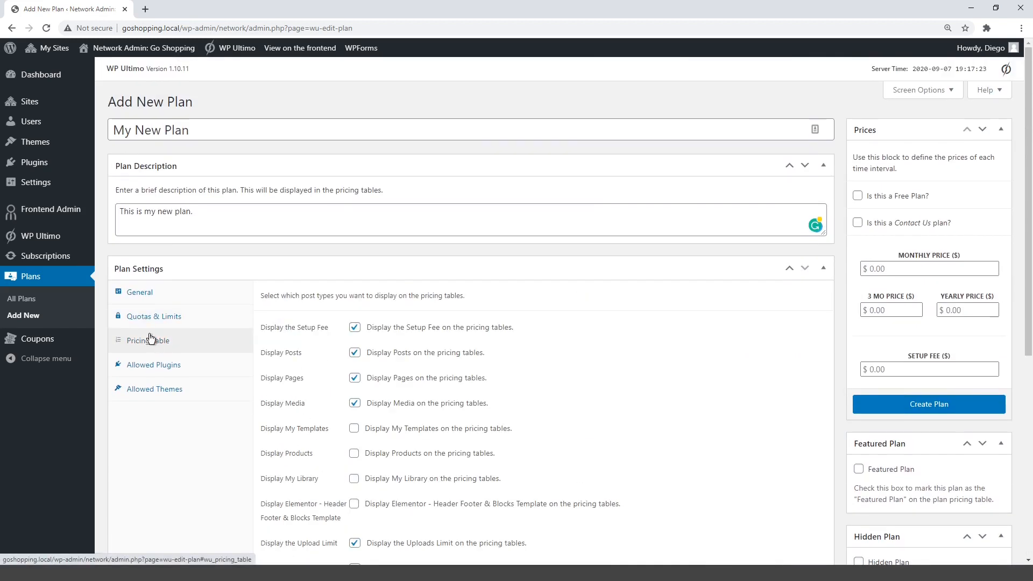
scroll("down", 3)
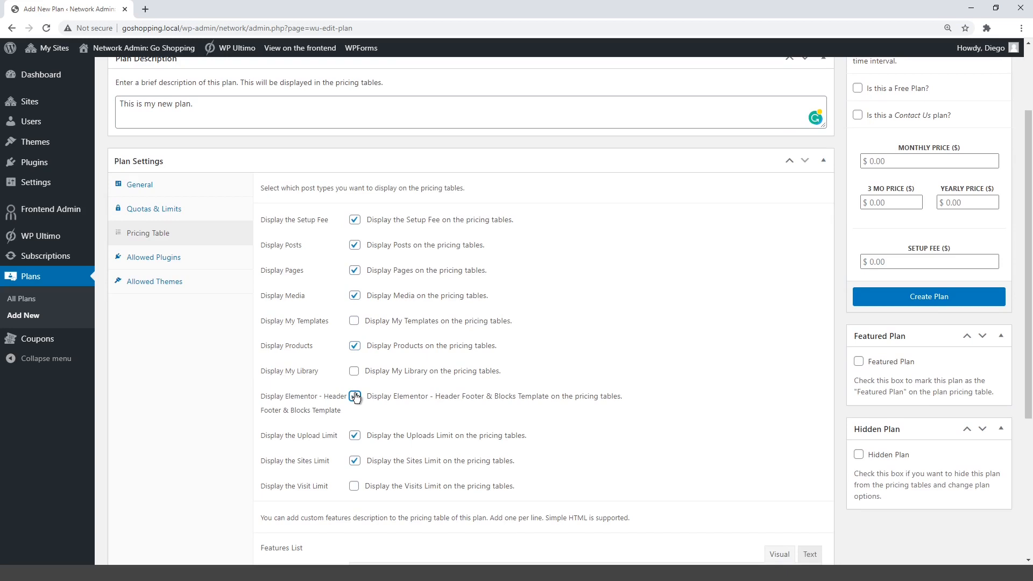
left_click(154, 257)
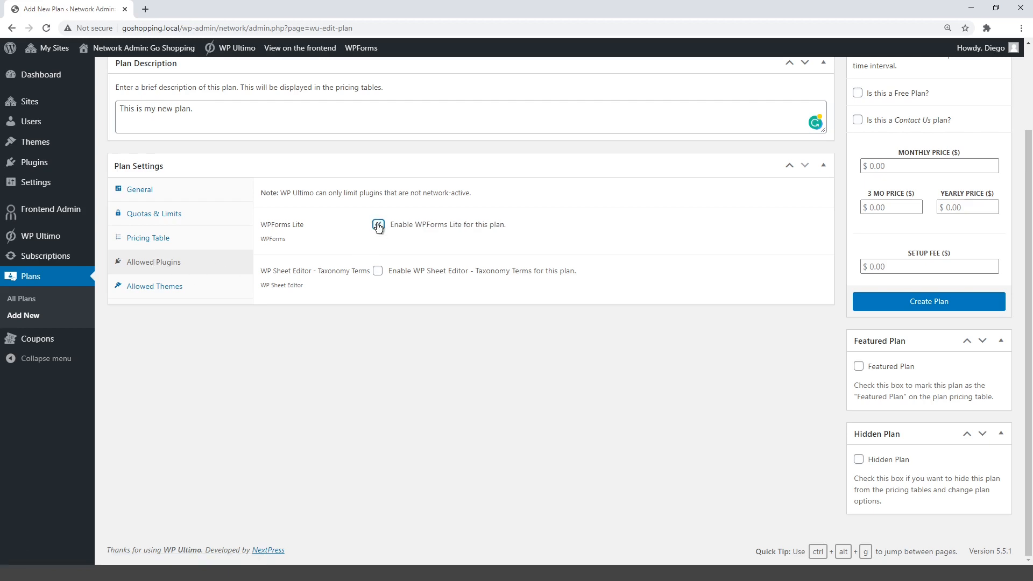
Allow the WPForms Lite plugin and enable the Astra and Hestia themes
left_click(378, 225)
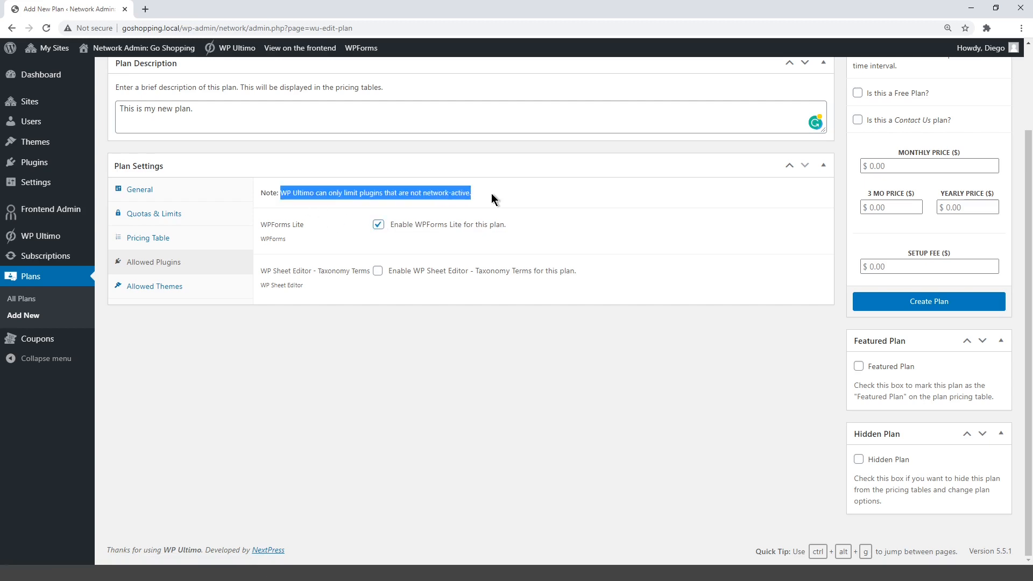
mouse_move(241, 272)
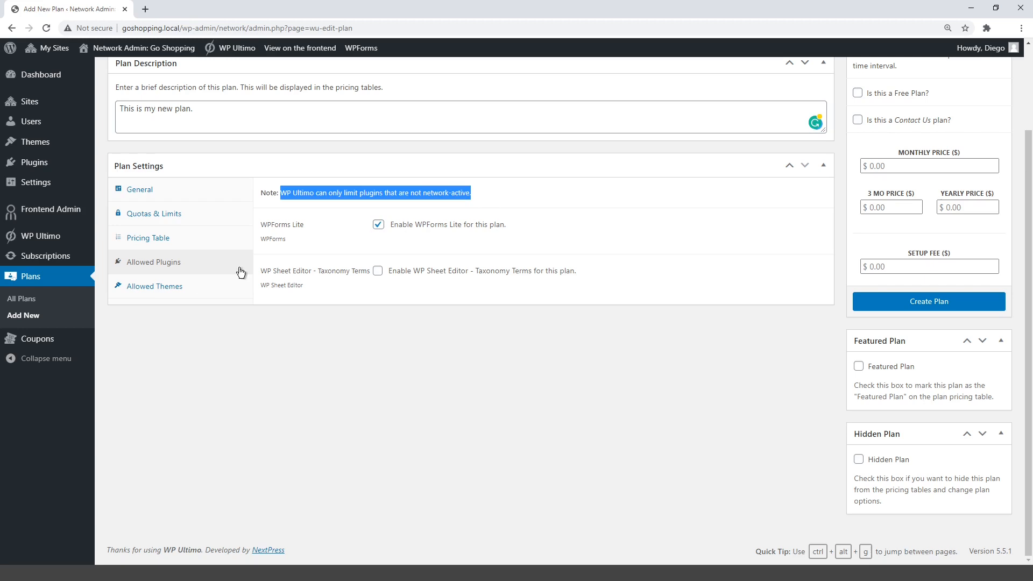
left_click(154, 286)
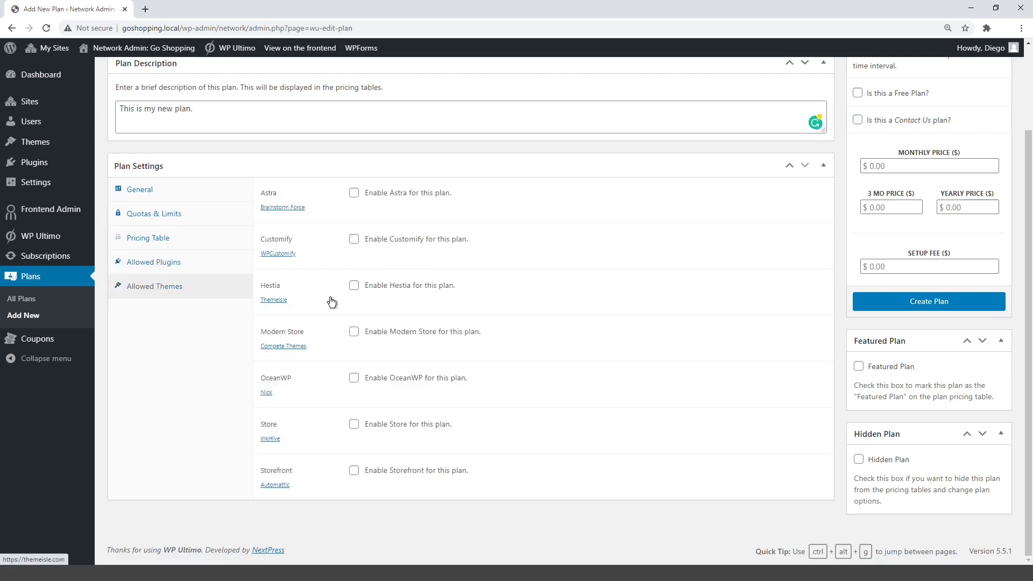
left_click(355, 285)
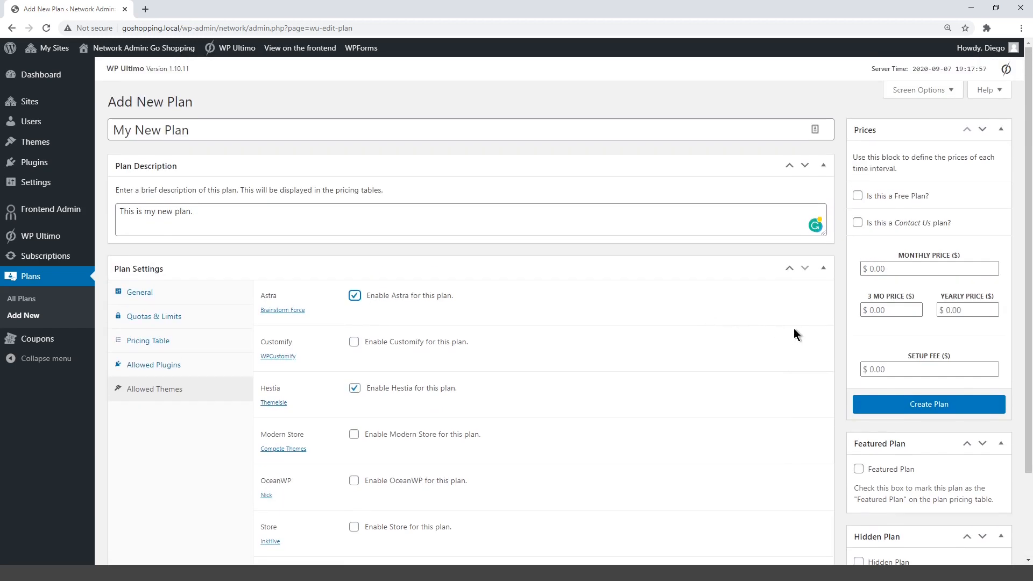
Set prices to 75 monthly, 65 three-monthly, 50 yearly, 5 setup fee, and mark featured
left_click(929, 268)
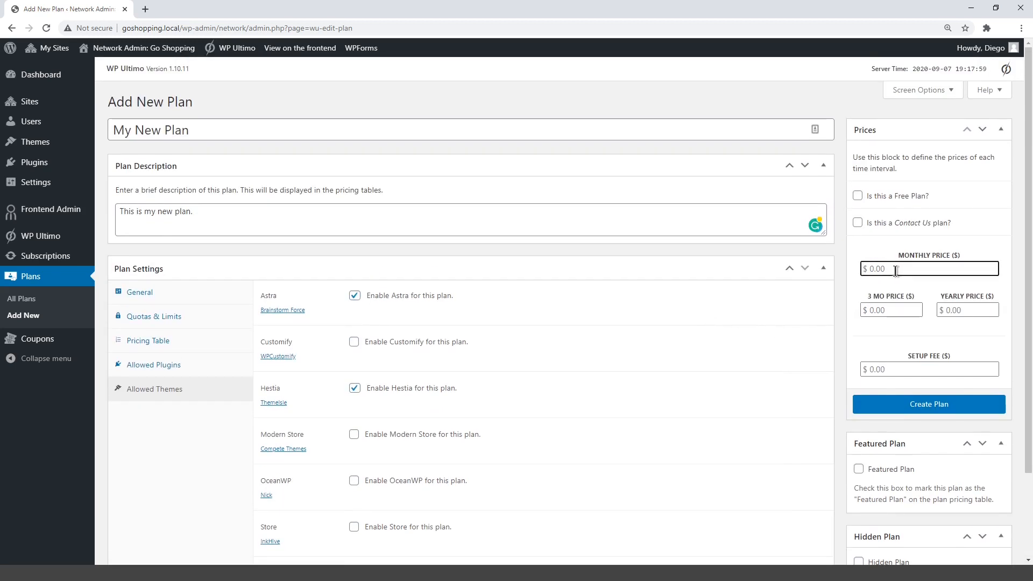
type("75")
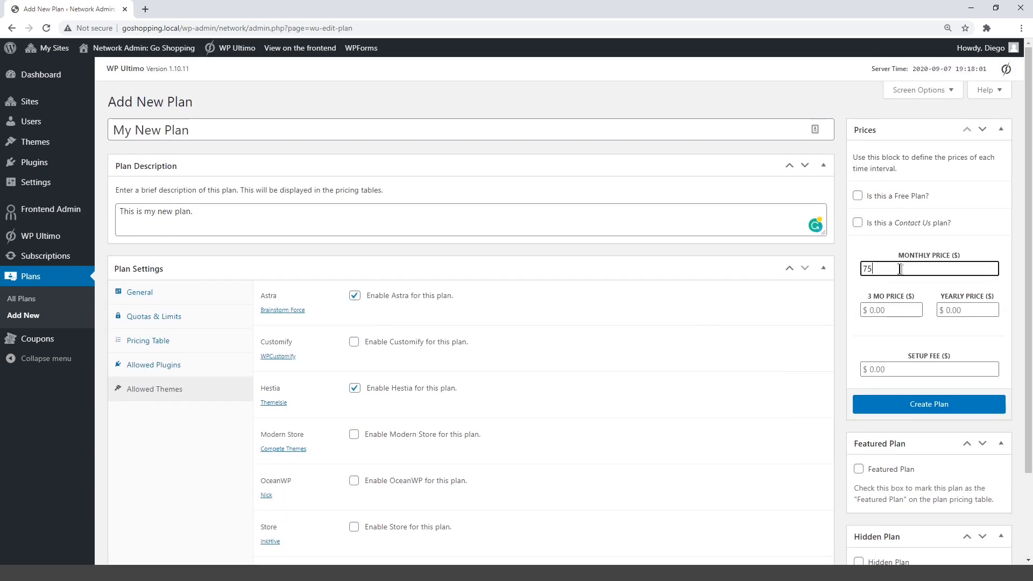
left_click(890, 310)
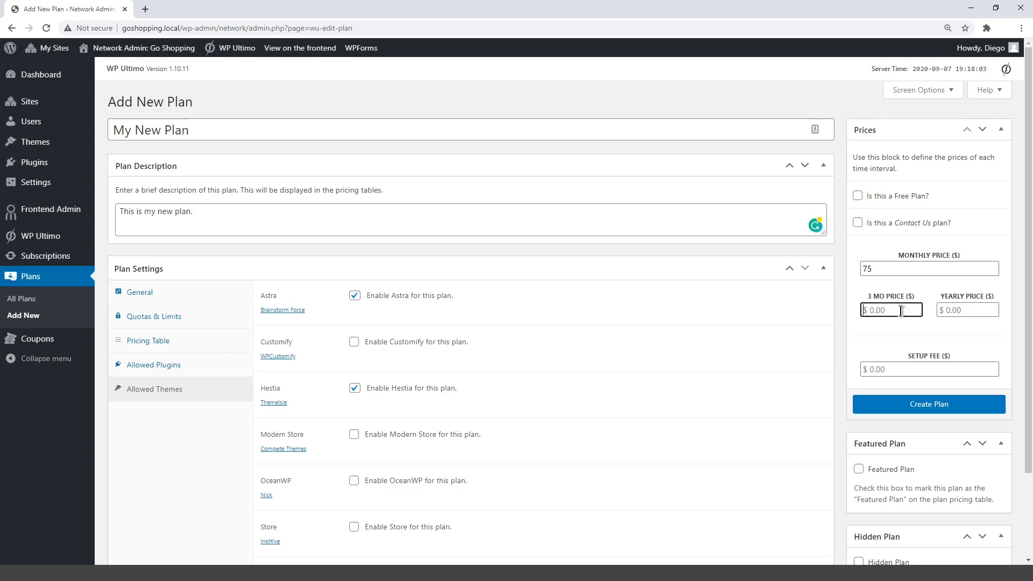
type("65")
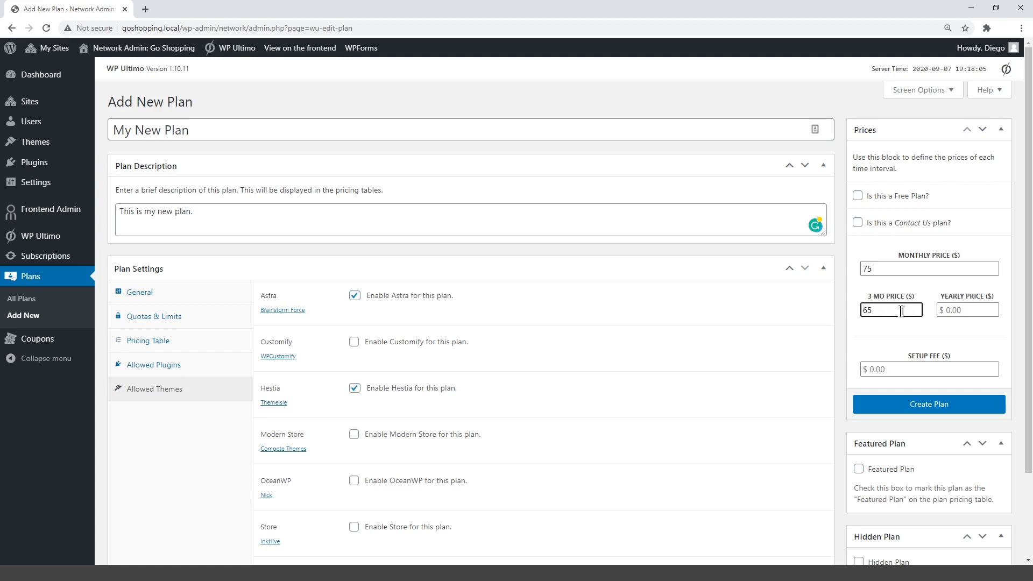
left_click(967, 310)
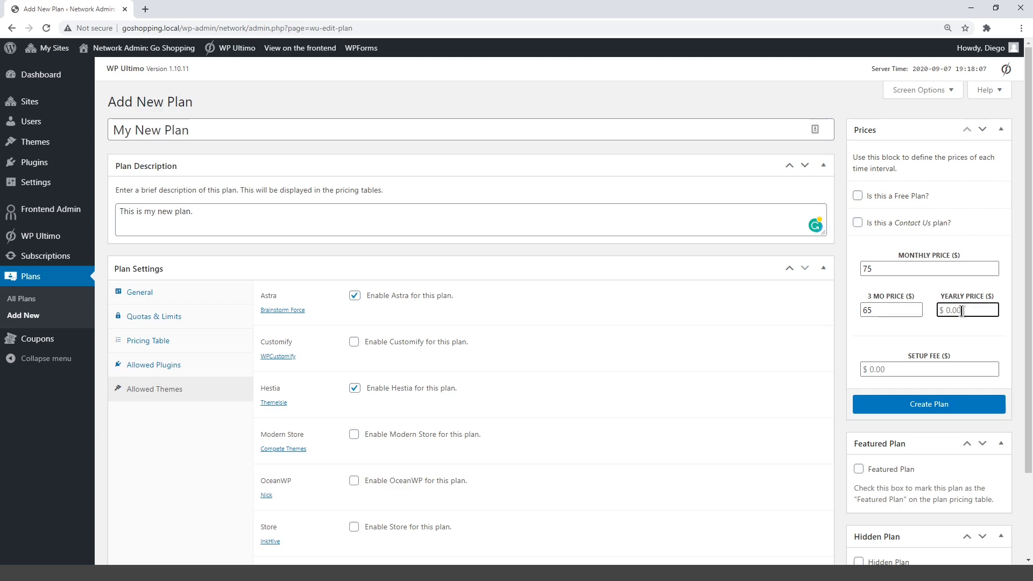
type("50")
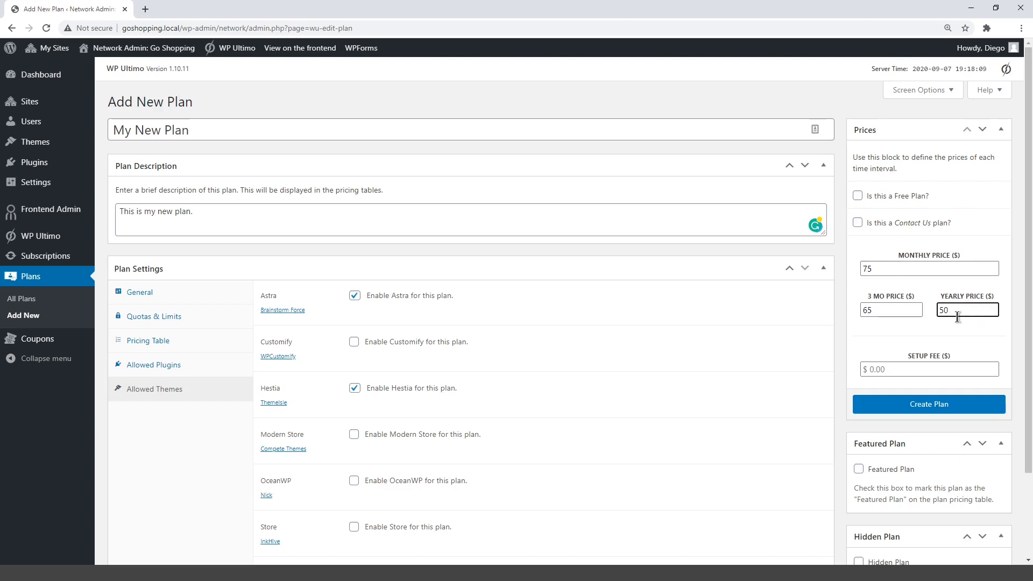
left_click(929, 369)
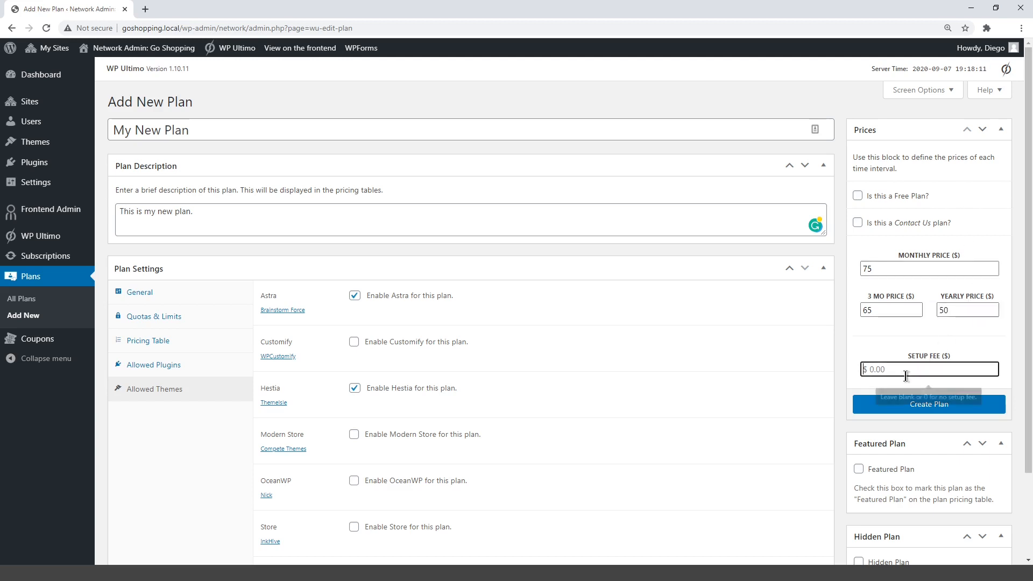
type("5")
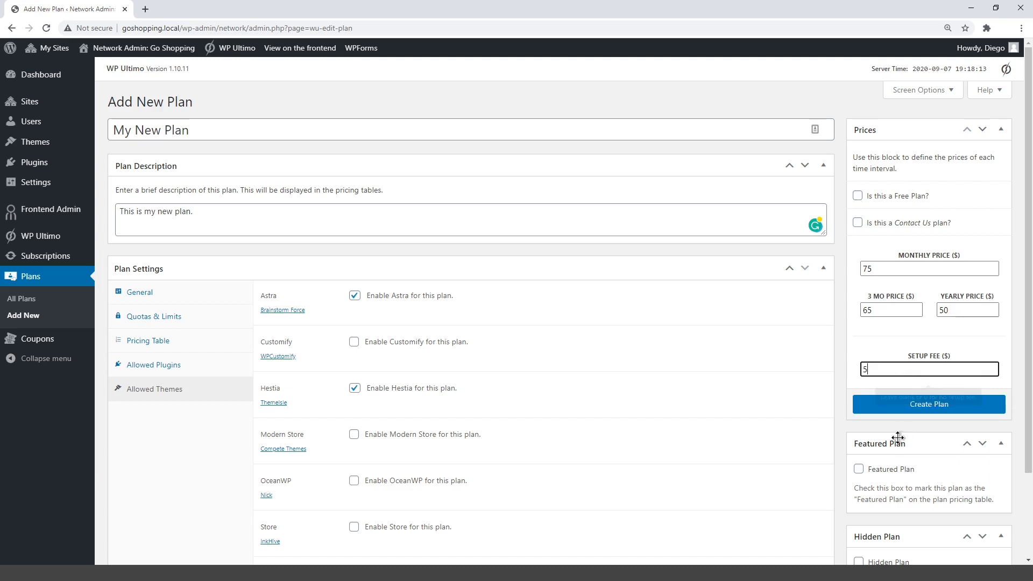
left_click(857, 469)
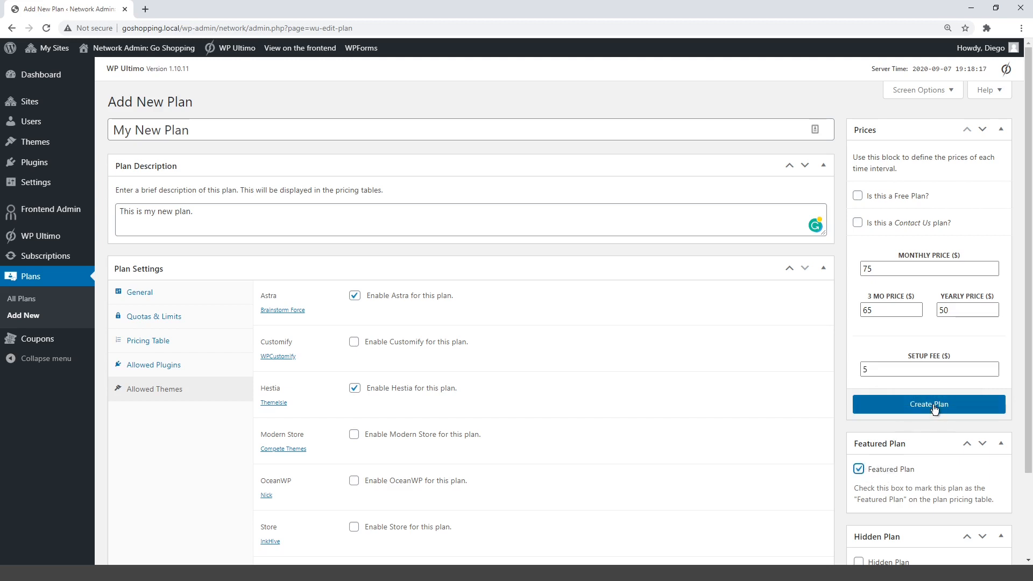
Create 'My New Plan' and view it in the All Plans list
left_click(928, 404)
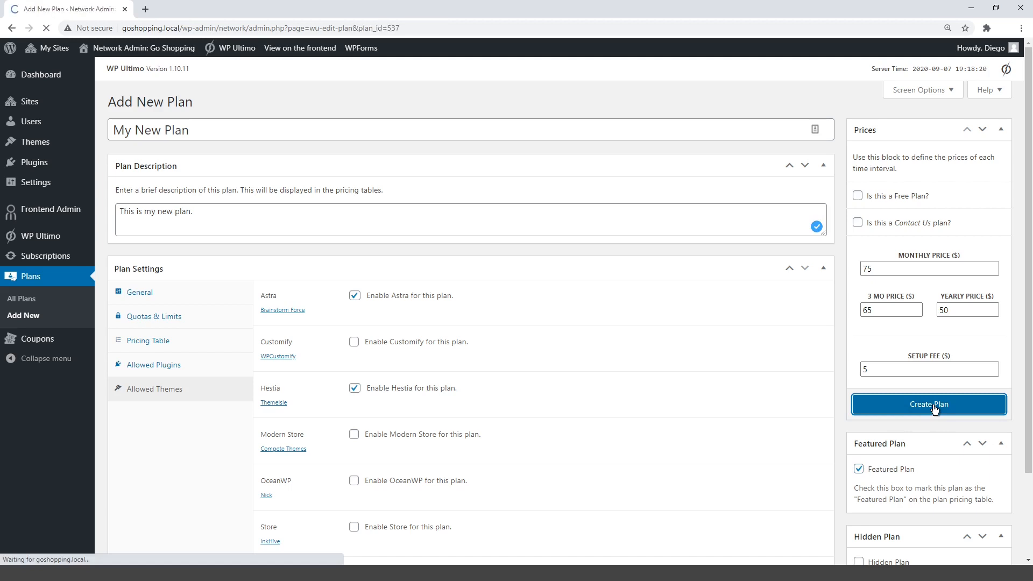
left_click(927, 405)
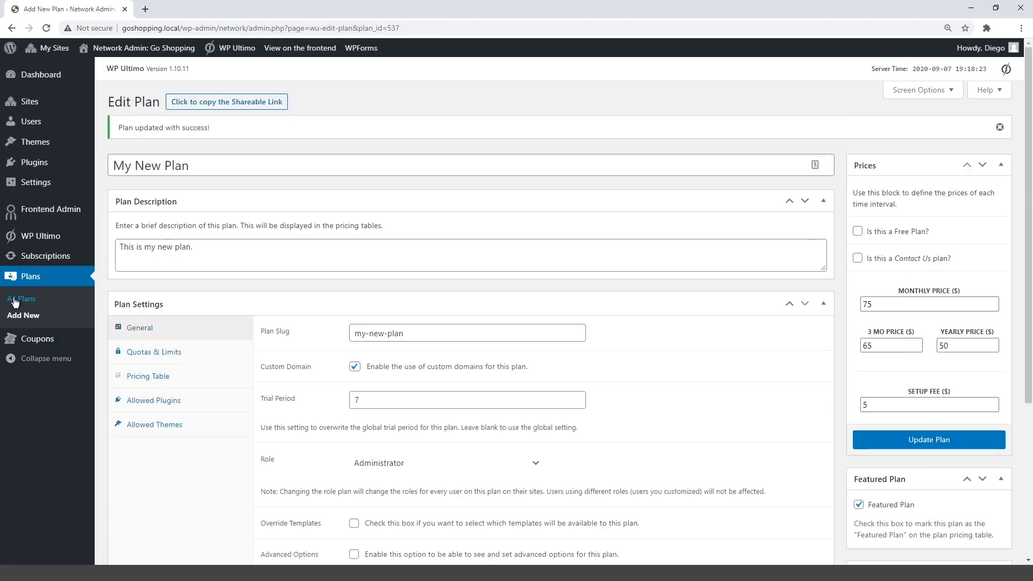
left_click(21, 299)
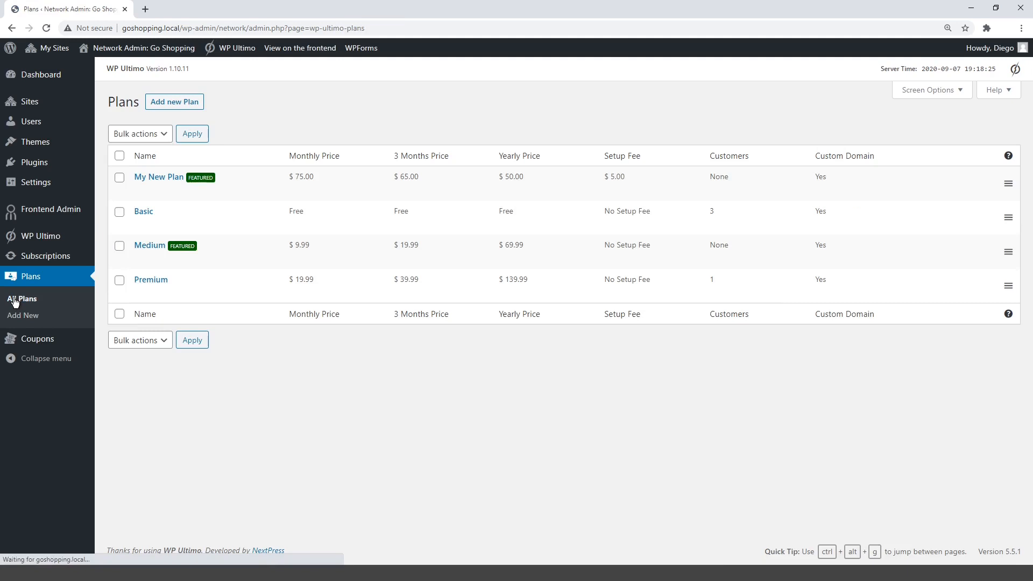
mouse_move(158, 177)
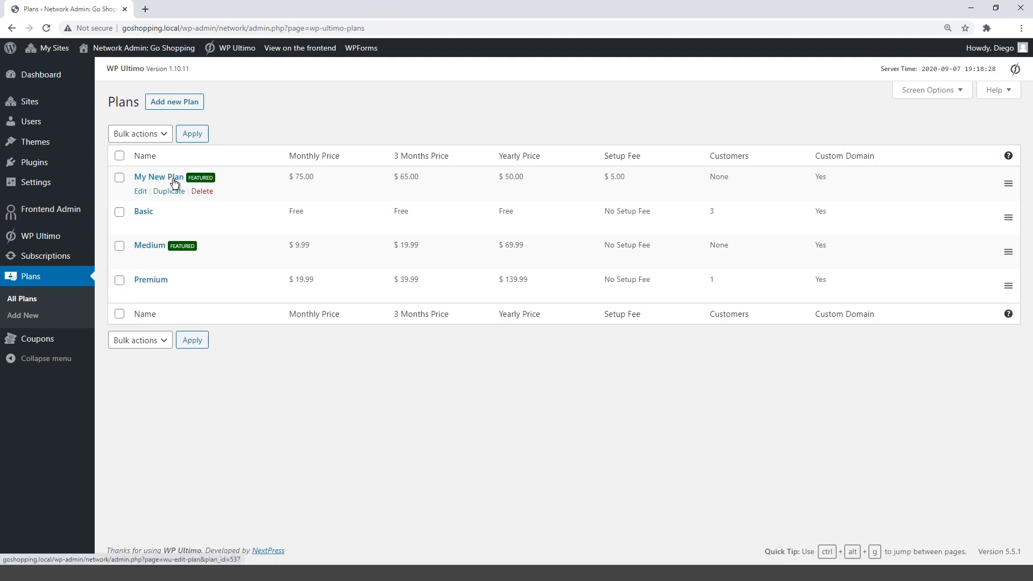